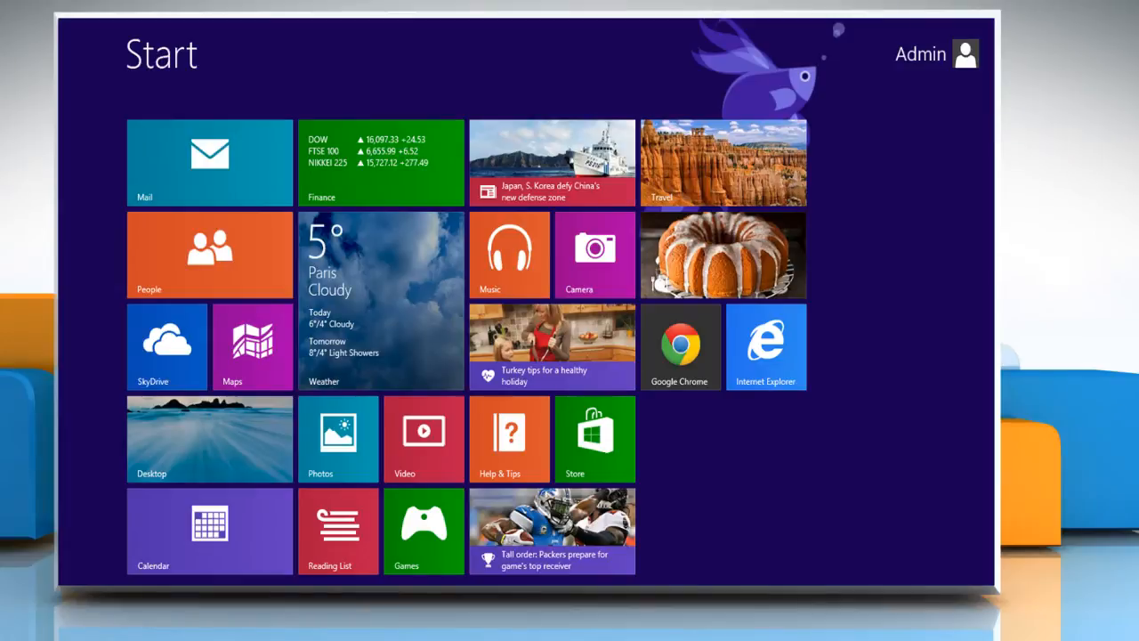
{"action": "mouse_move", "coordinate": [236, 456]}
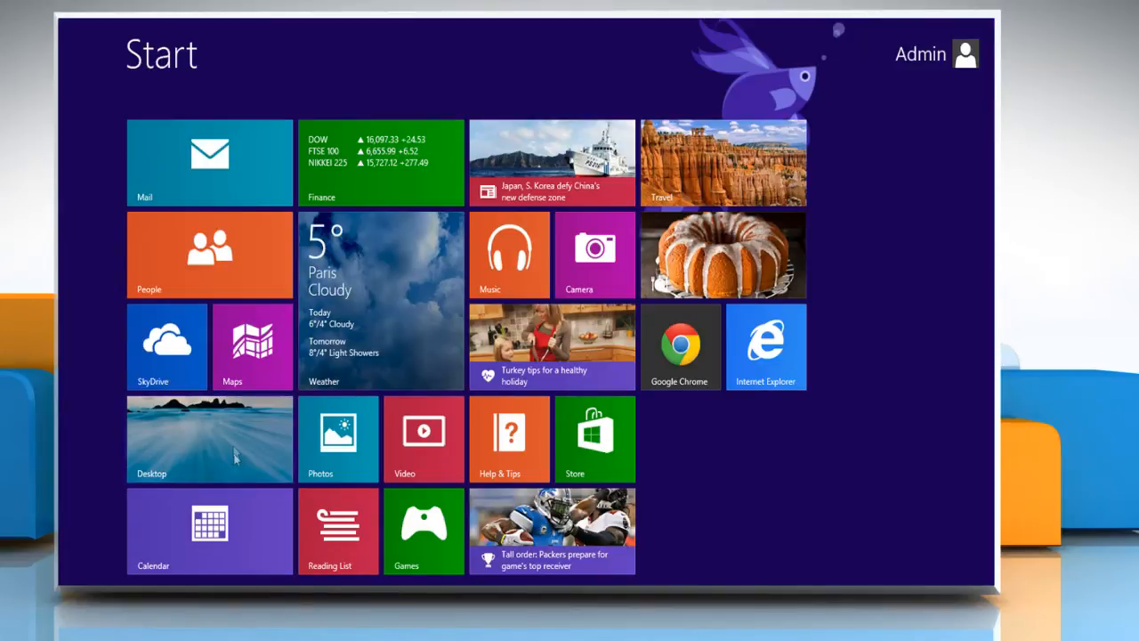
Step: Switch to the desktop and mount the ISO image file as a DVD drive
{"action": "left_click", "coordinate": [209, 438]}
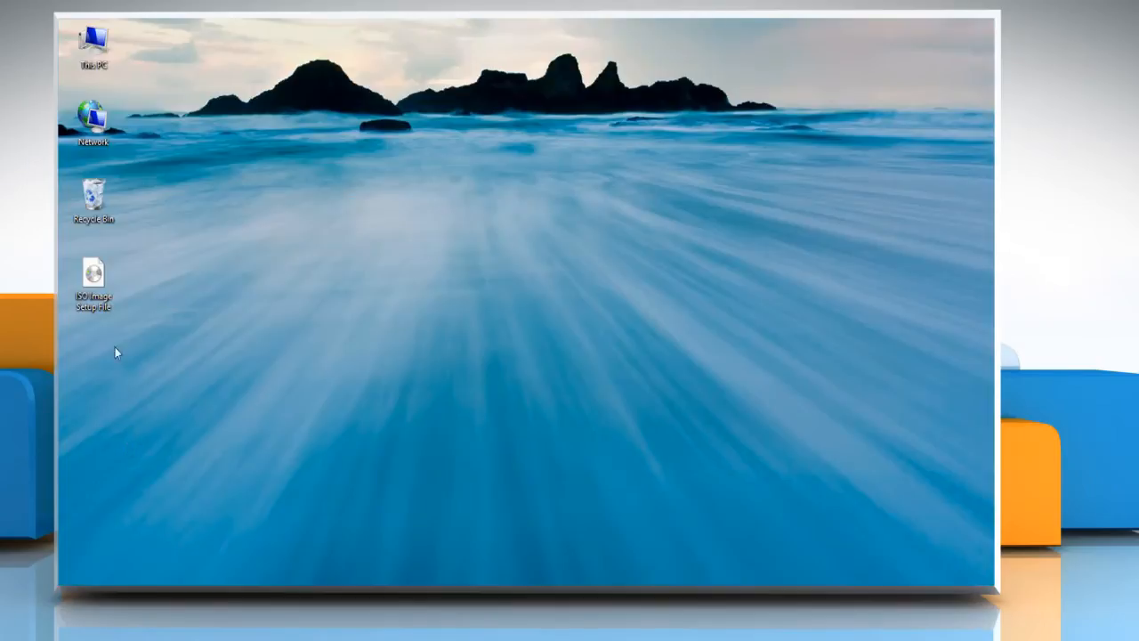
{"action": "right_click", "coordinate": [94, 281]}
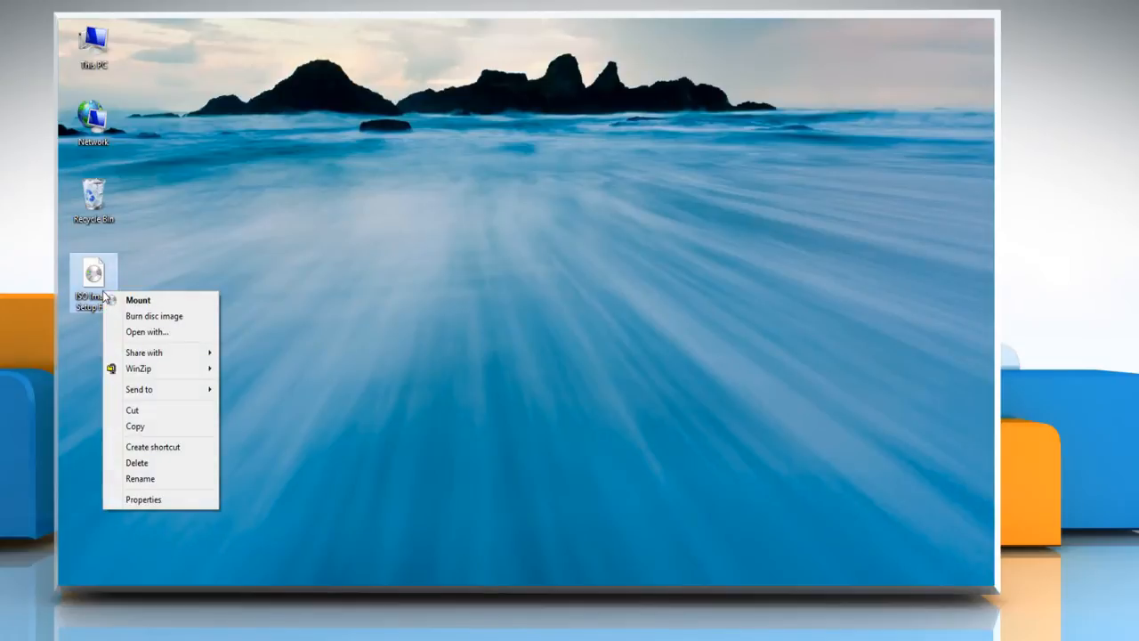
{"action": "mouse_move", "coordinate": [138, 300]}
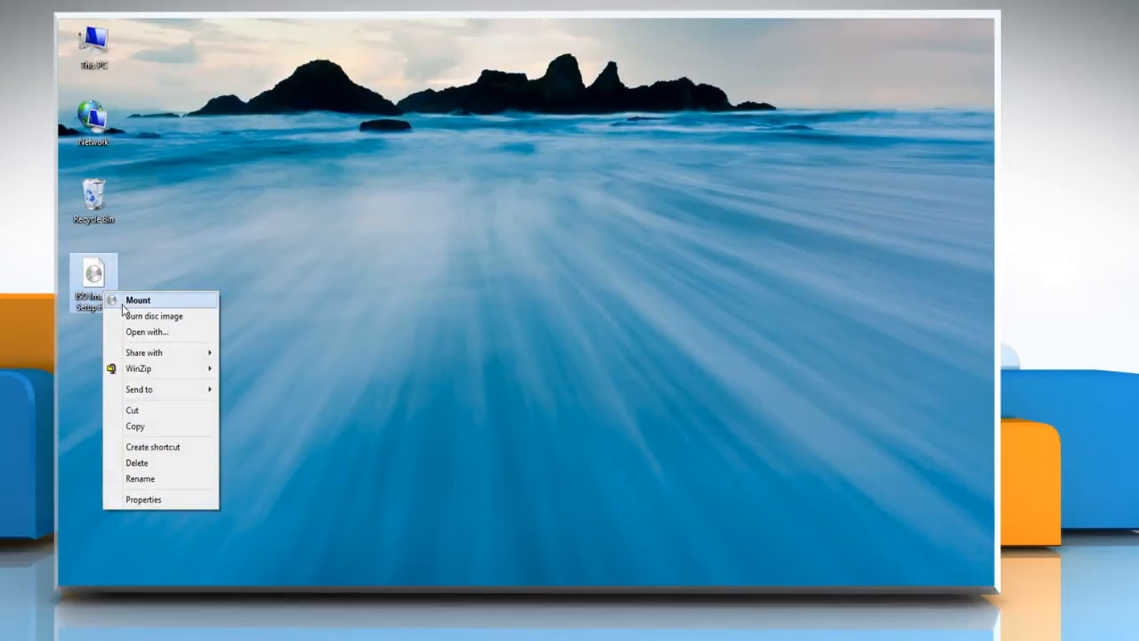
{"action": "left_click", "coordinate": [138, 300]}
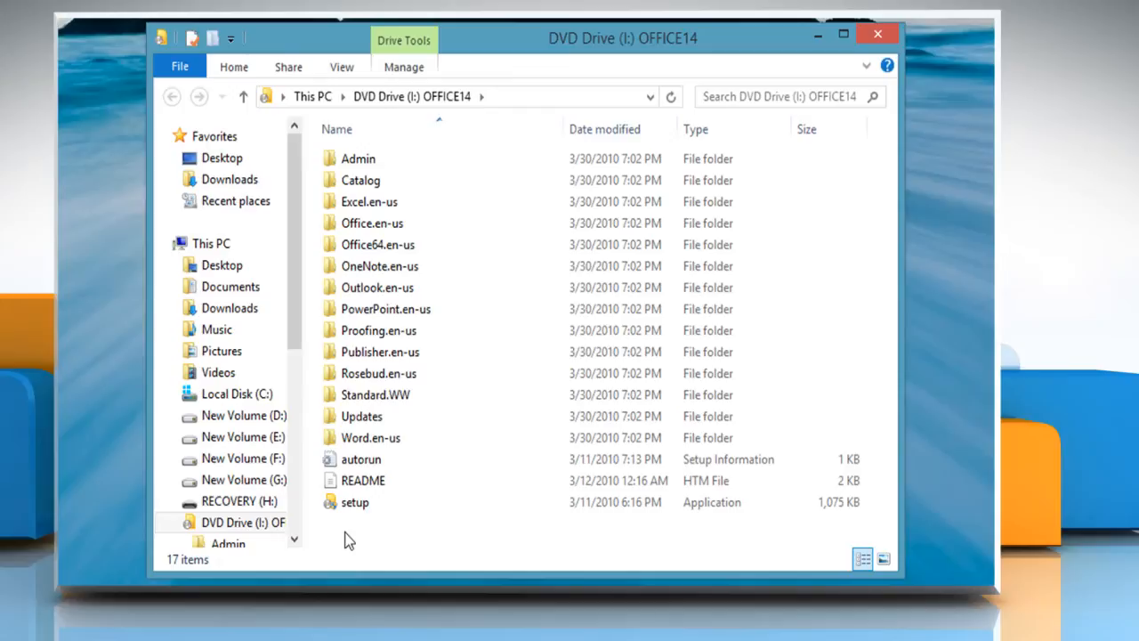
Step: Select all Office setup files on the mounted disc and paste them into RECOVERY (H:)
{"action": "key", "text": "ctrl+a"}
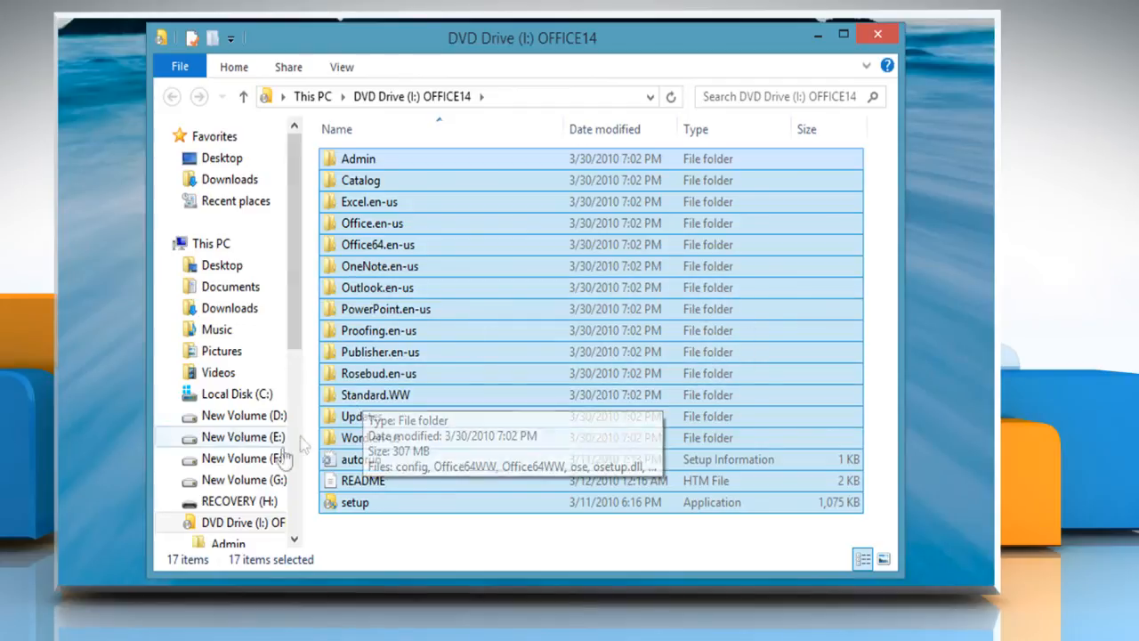
{"action": "left_click", "coordinate": [238, 500]}
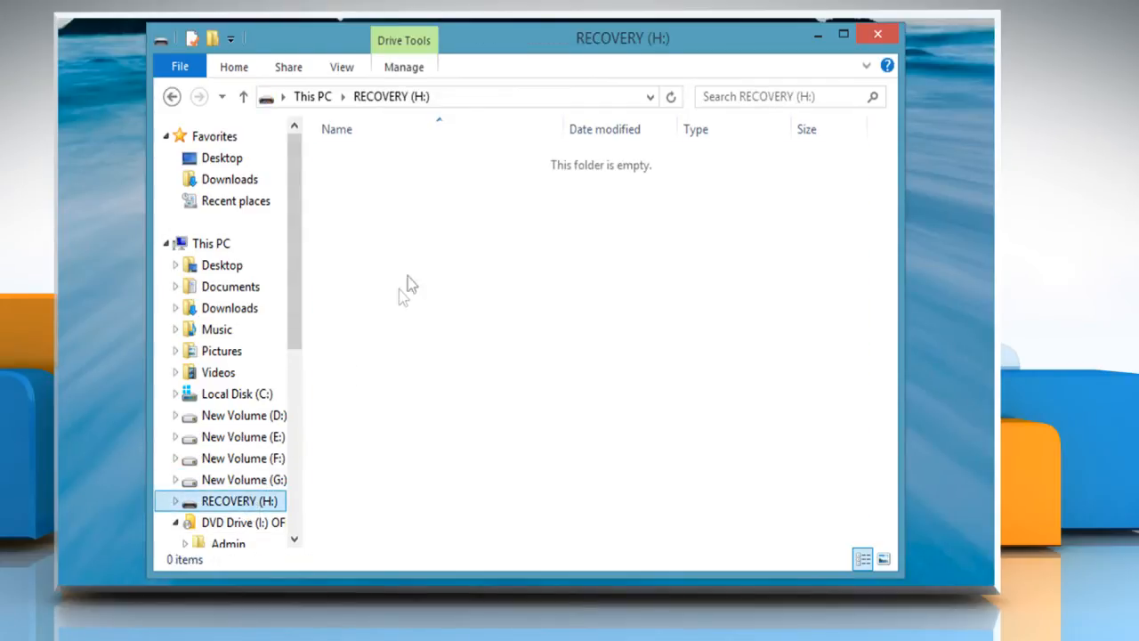
{"action": "right_click", "coordinate": [409, 284]}
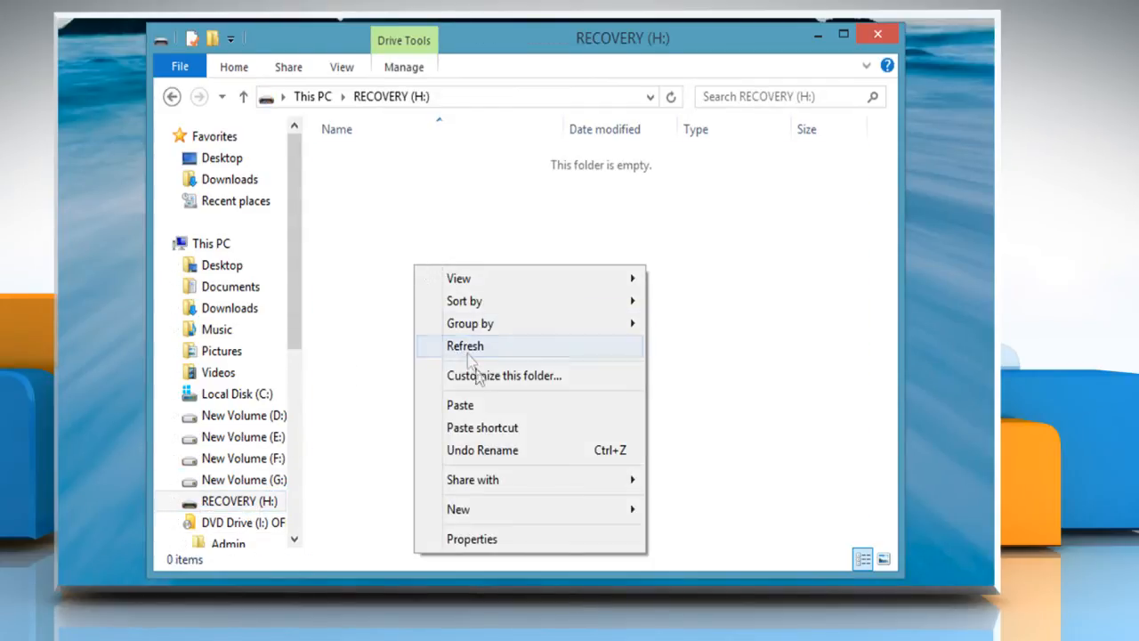
{"action": "left_click", "coordinate": [460, 405]}
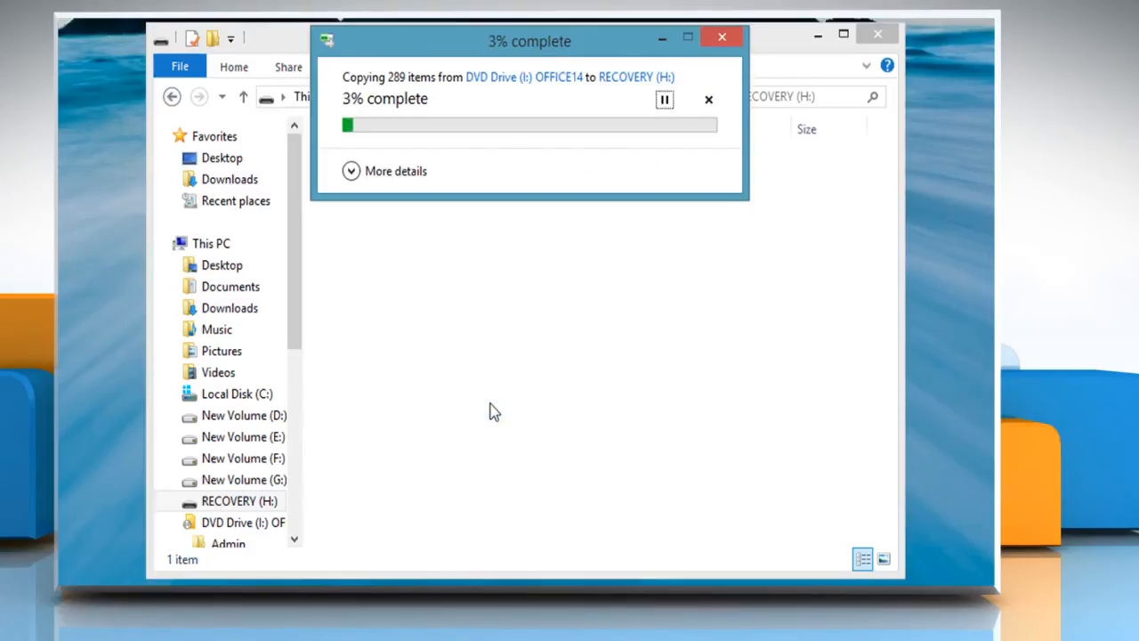